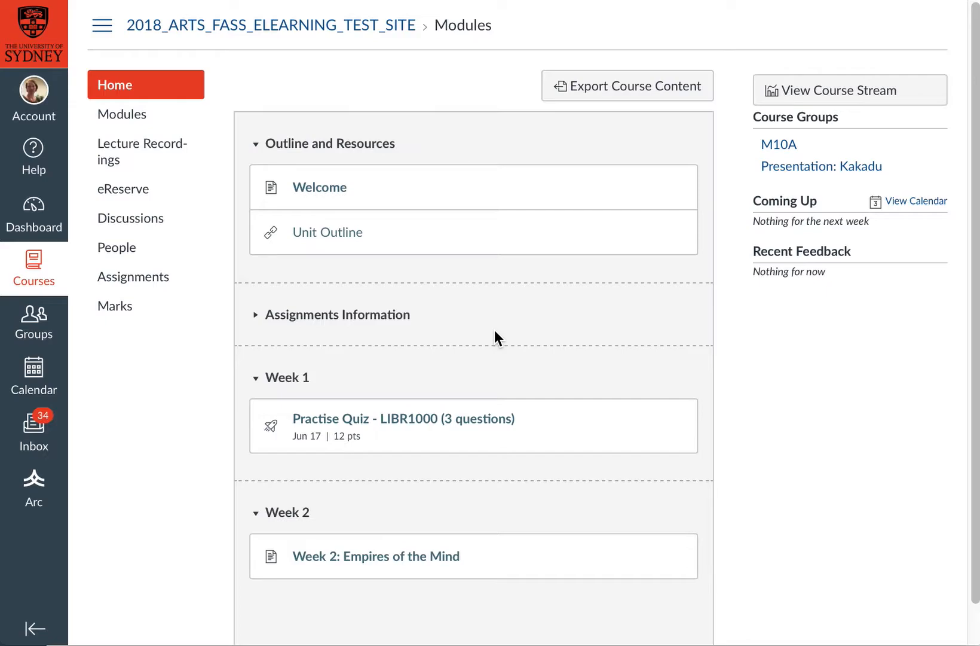
pyautogui.moveTo(319, 43)
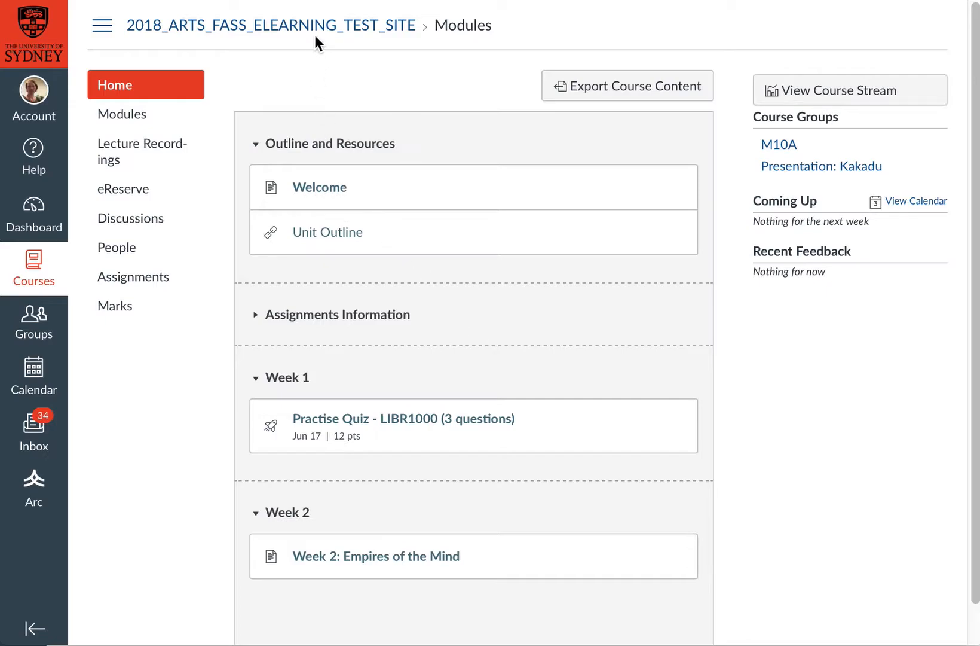
pyautogui.moveTo(45, 88)
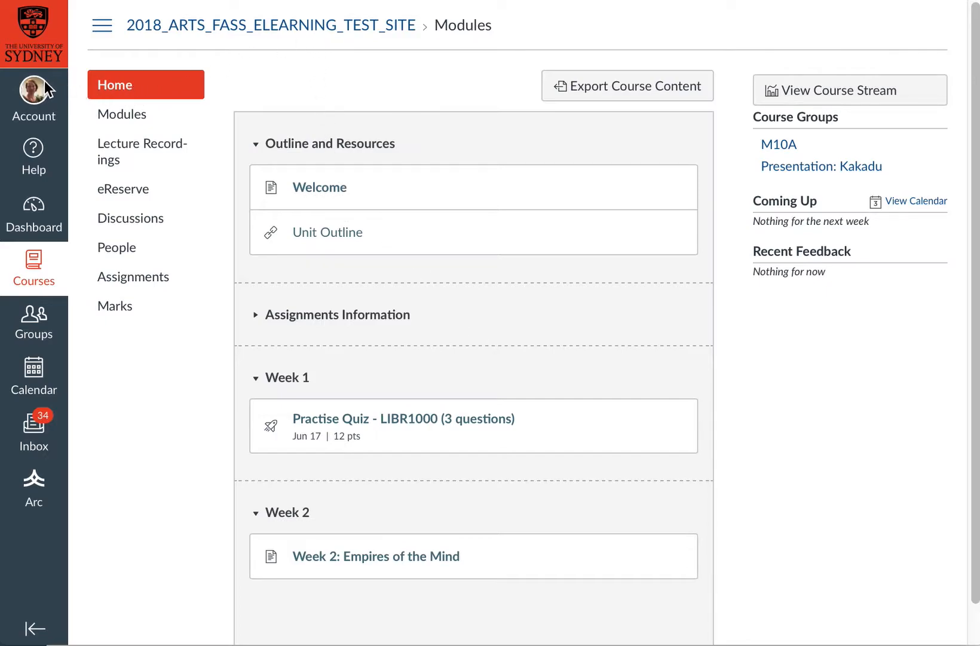
pyautogui.moveTo(56, 83)
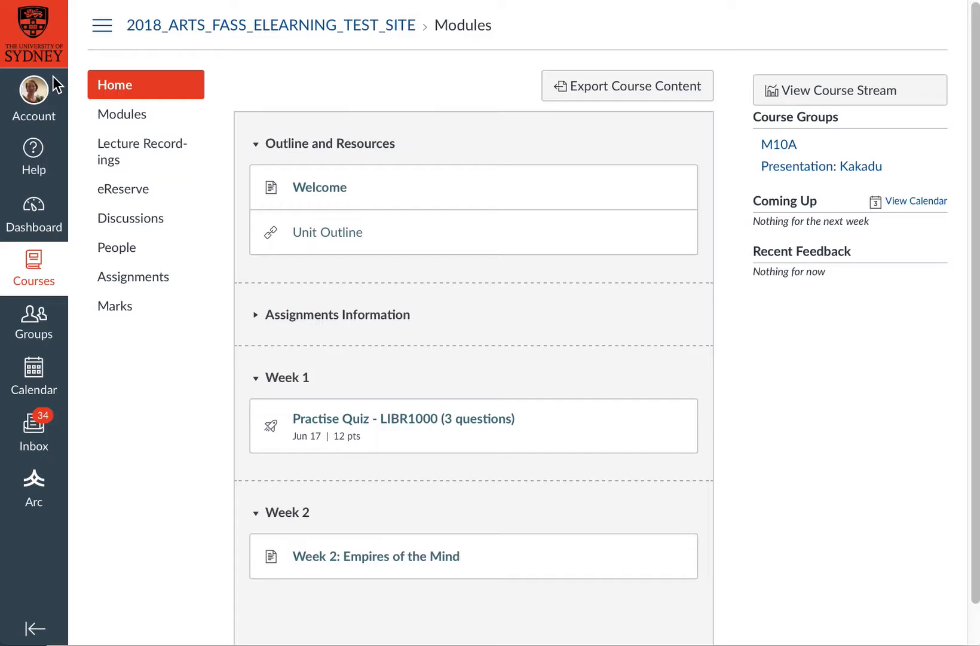
pyautogui.moveTo(136, 247)
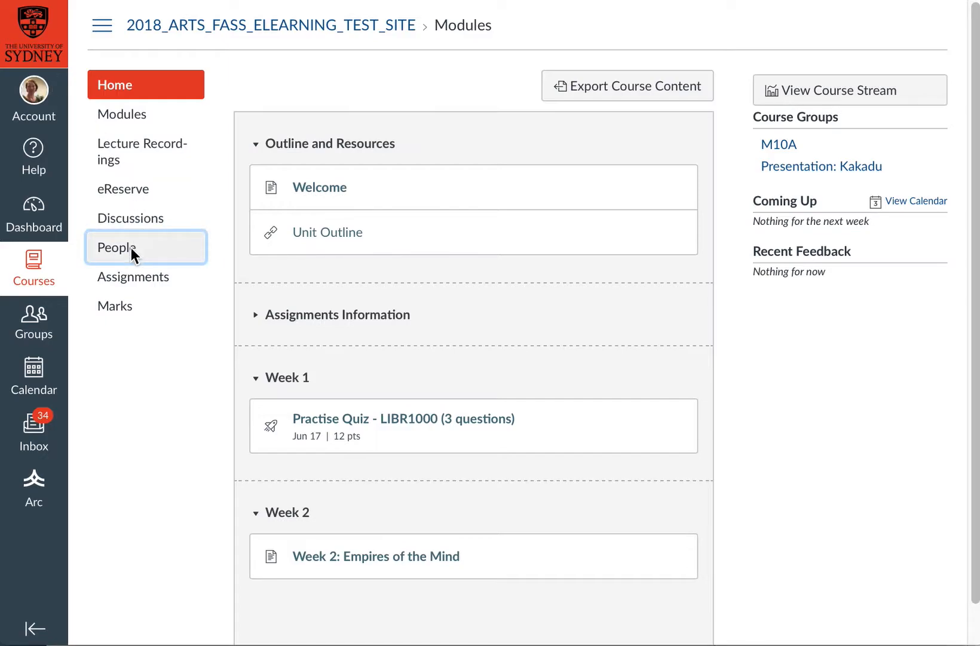
# Join the Summary, Week 1 group from the course's People Groups list
pyautogui.click(116, 247)
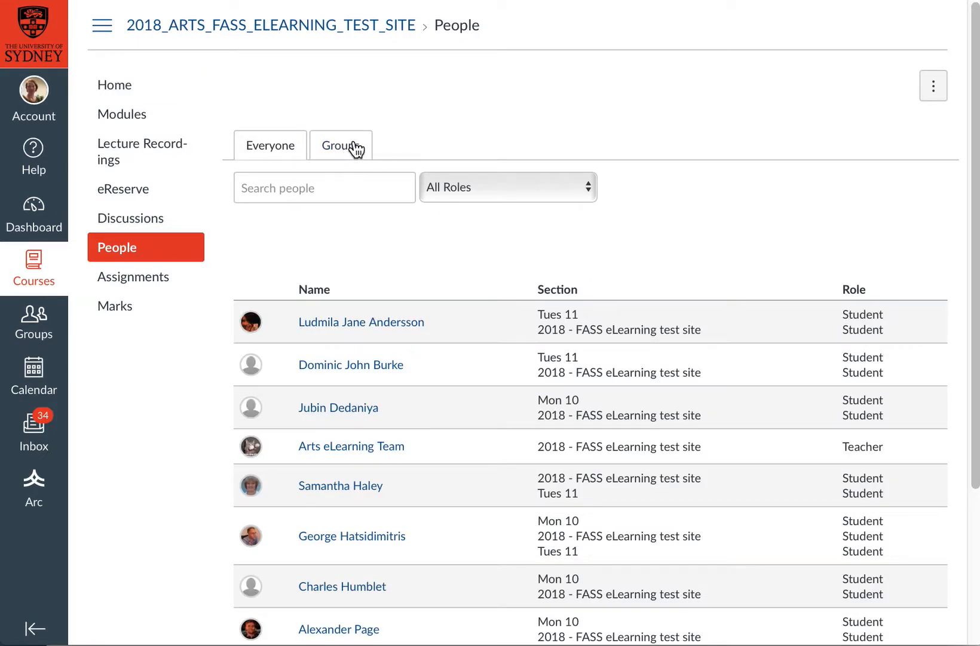
pyautogui.moveTo(358, 148)
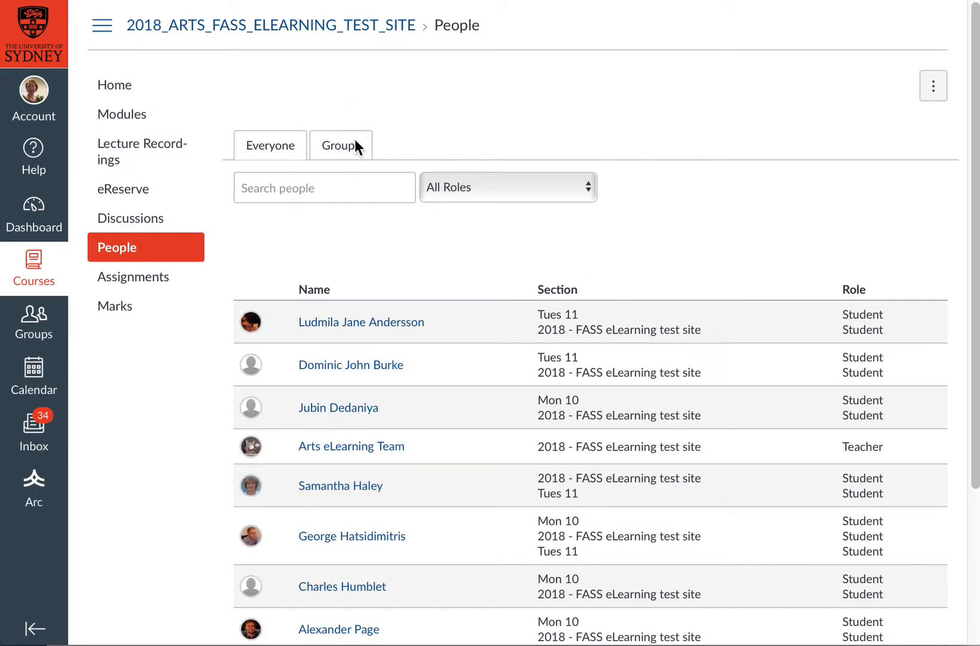
pyautogui.click(339, 145)
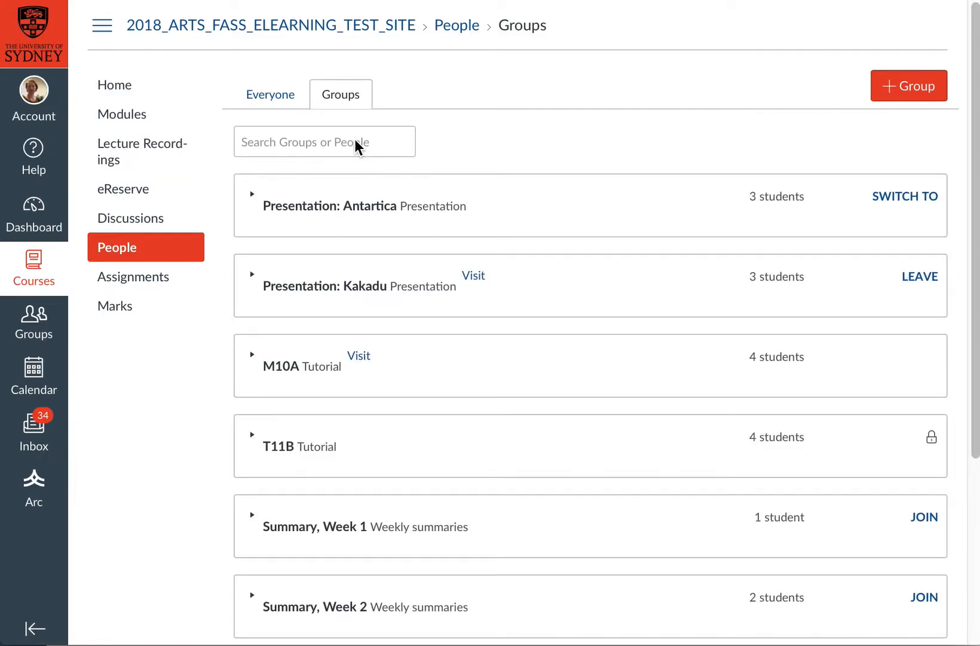
pyautogui.moveTo(679, 407)
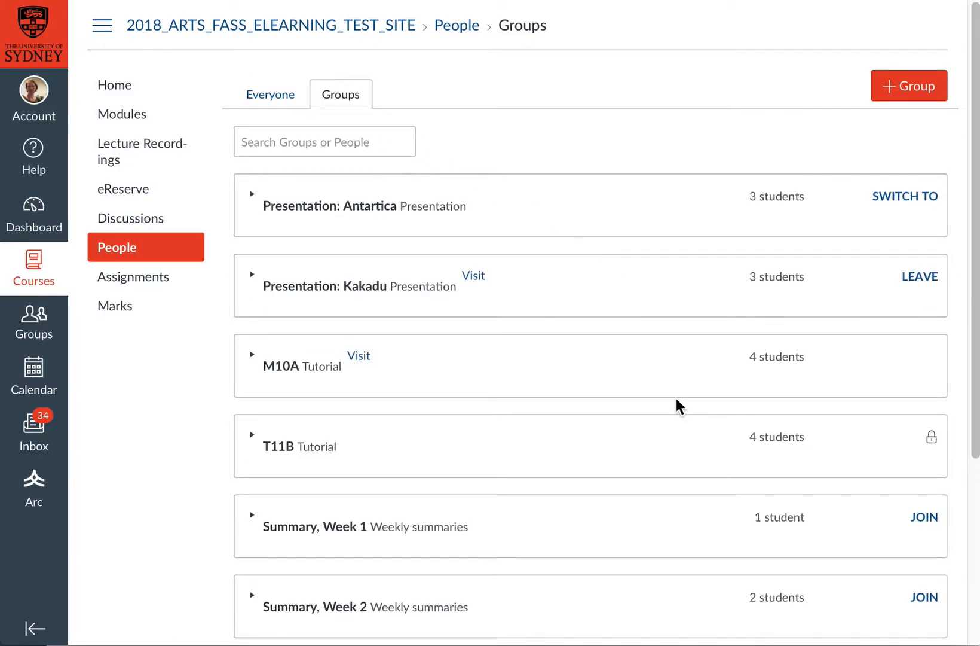
pyautogui.scroll(-3)
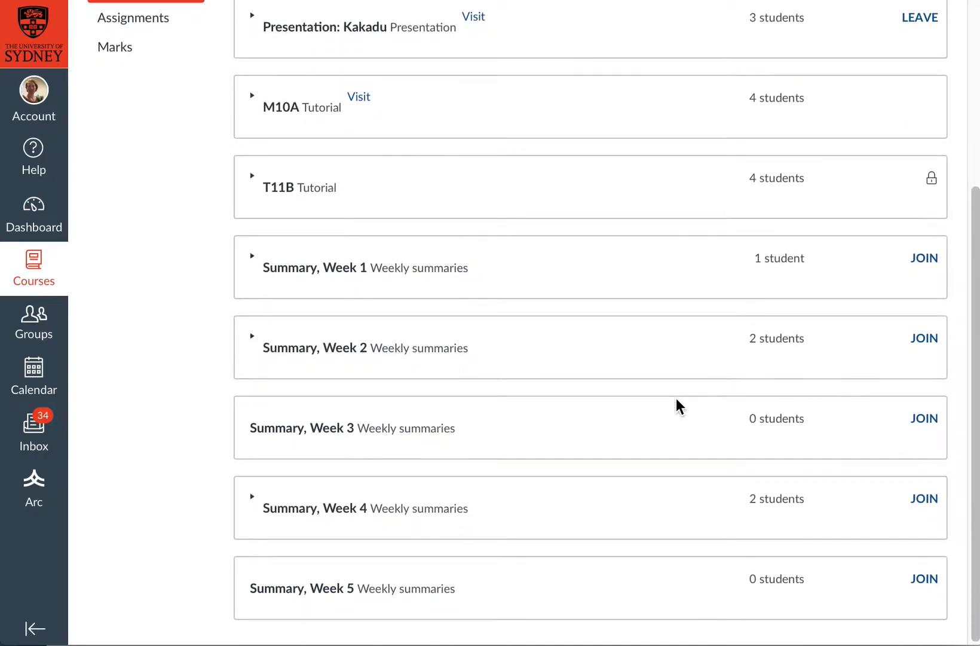
pyautogui.moveTo(733, 332)
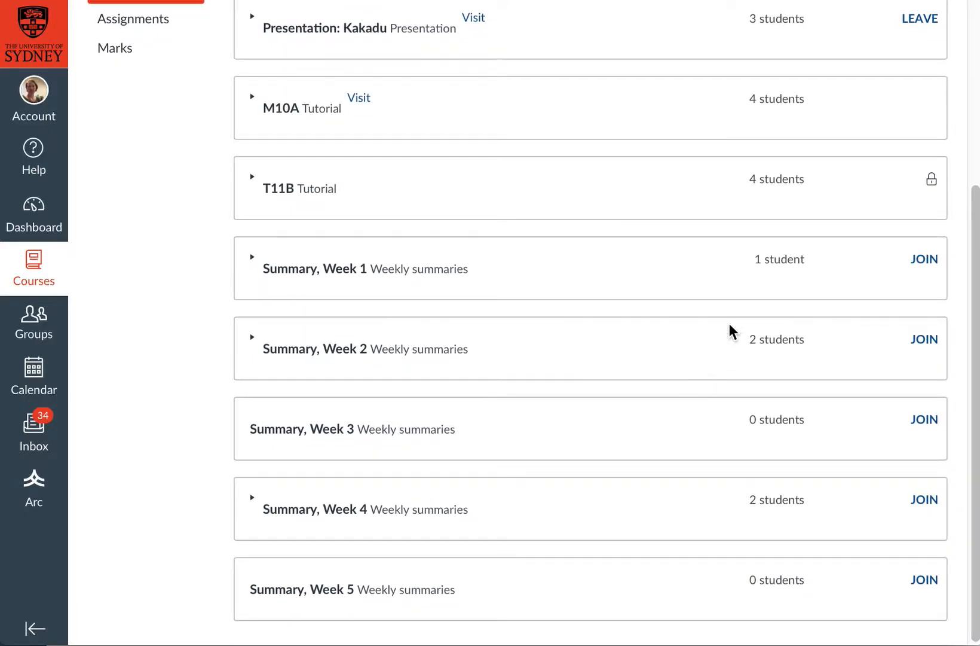
pyautogui.moveTo(354, 261)
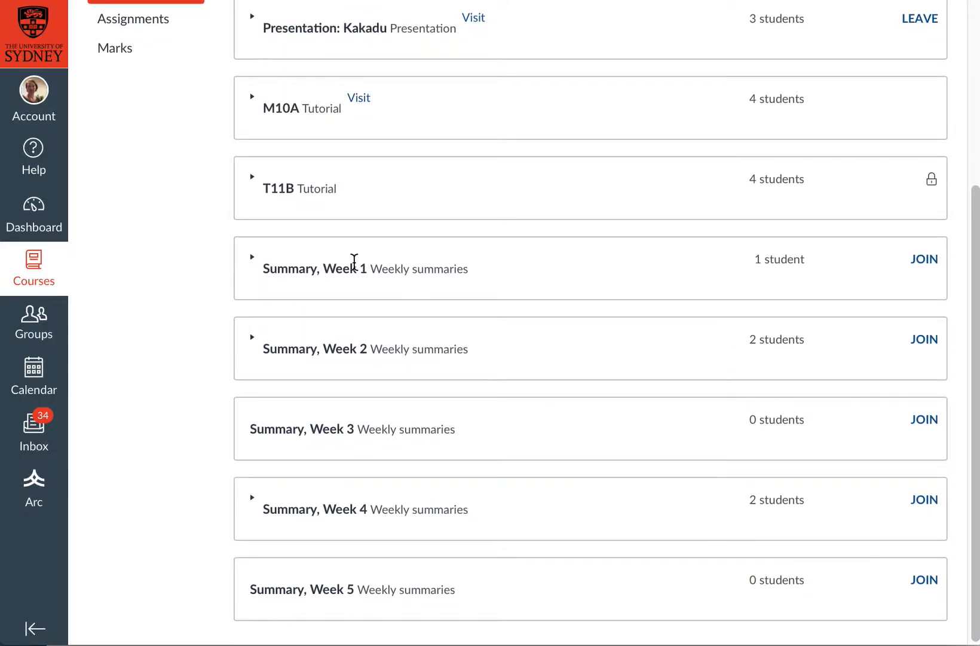
pyautogui.moveTo(924, 258)
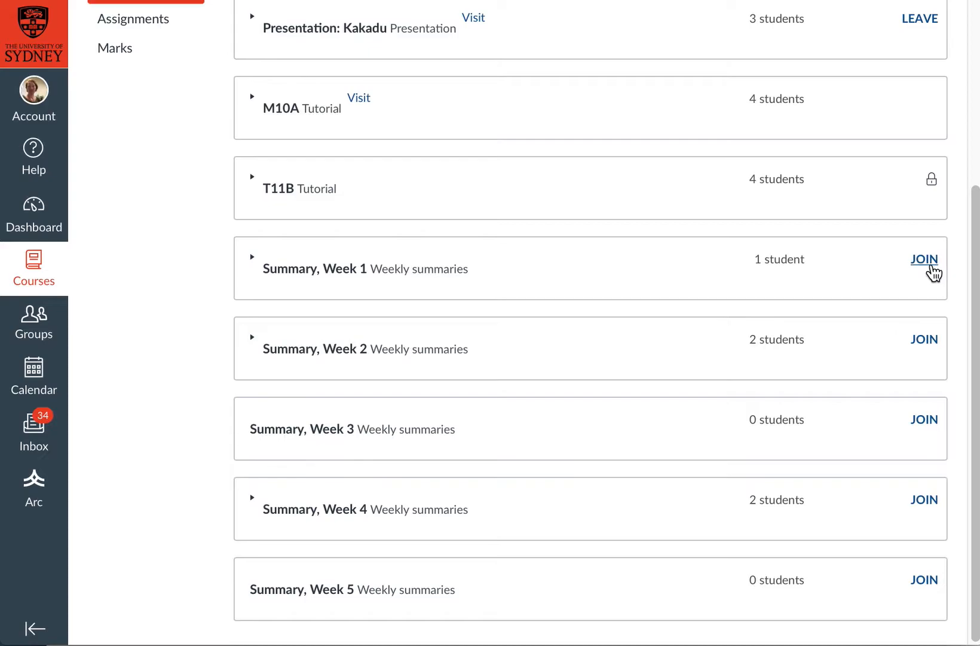
pyautogui.click(924, 259)
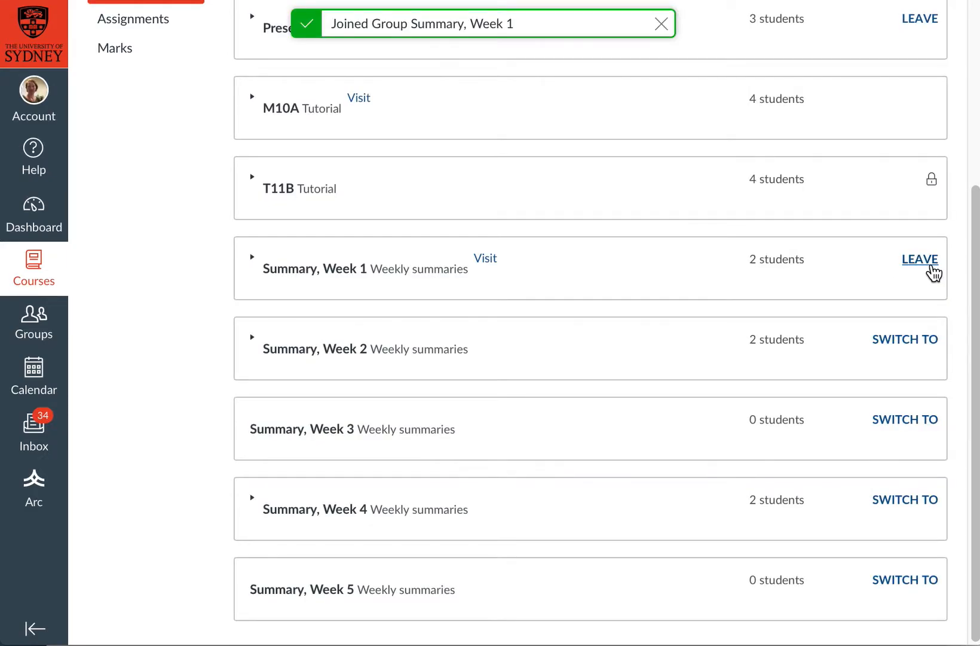
pyautogui.moveTo(635, 261)
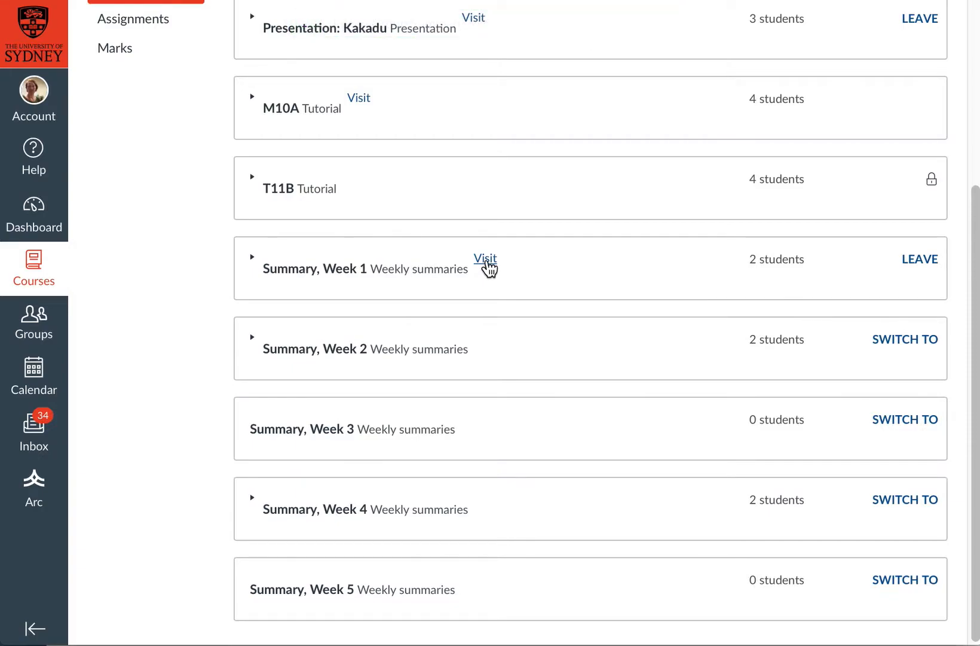
pyautogui.moveTo(488, 265)
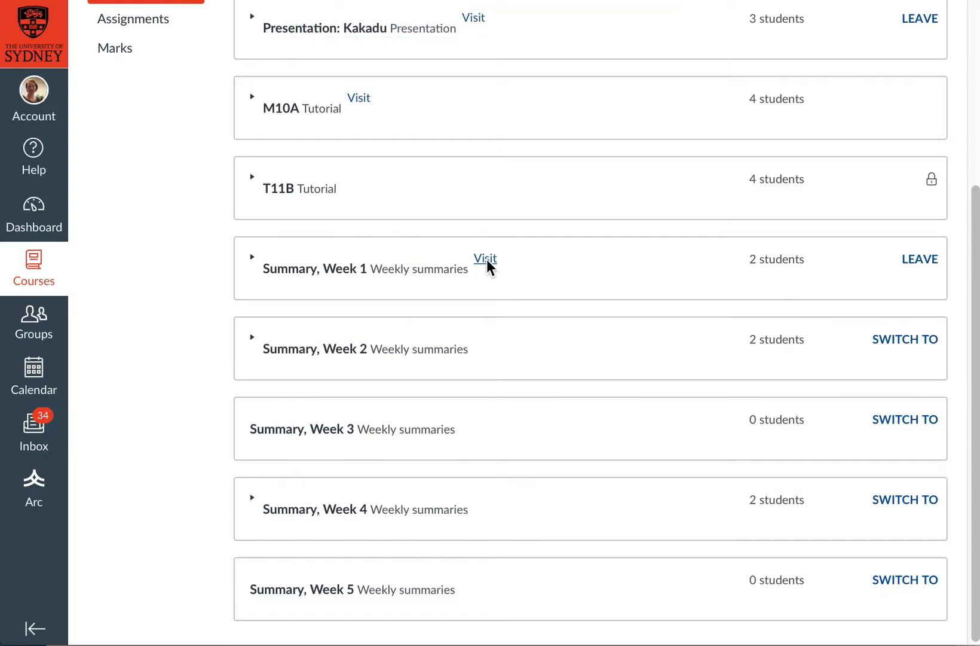
# Enter the Summary, Week 1 group space and view its empty Pages list
pyautogui.click(485, 258)
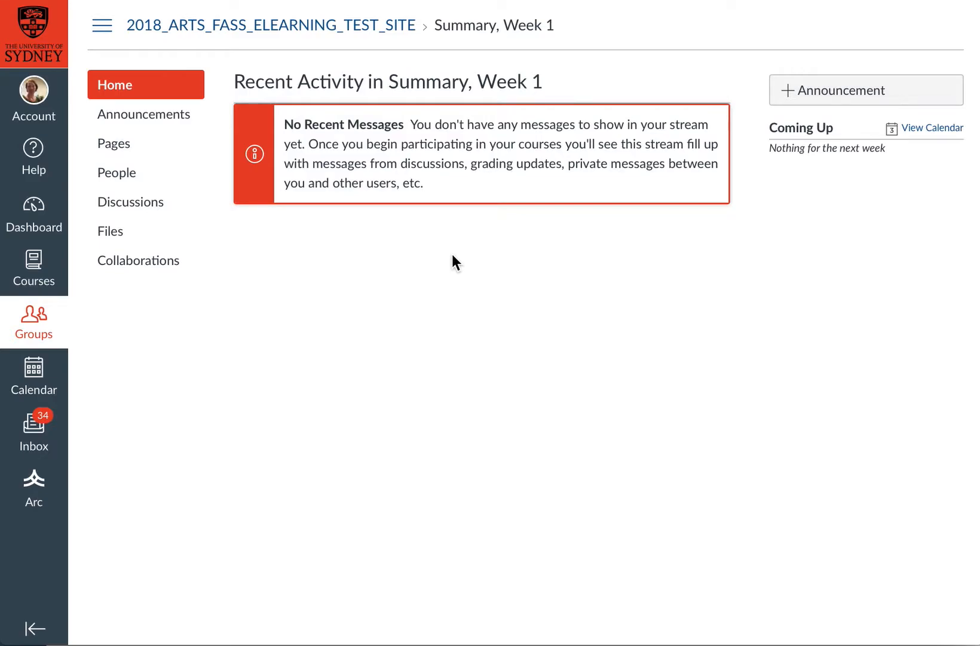
pyautogui.moveTo(306, 181)
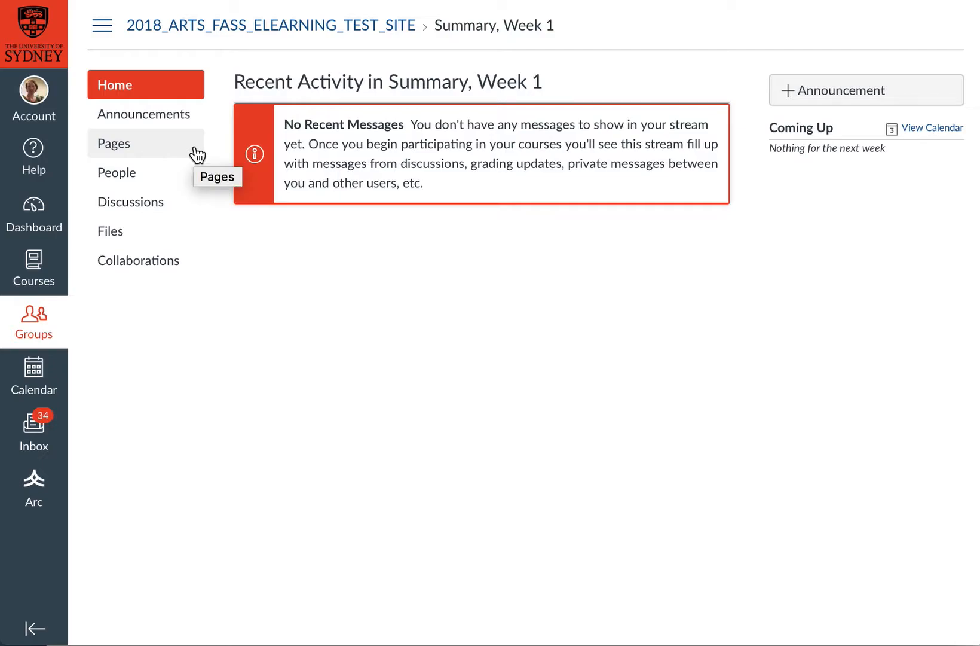
pyautogui.moveTo(134, 159)
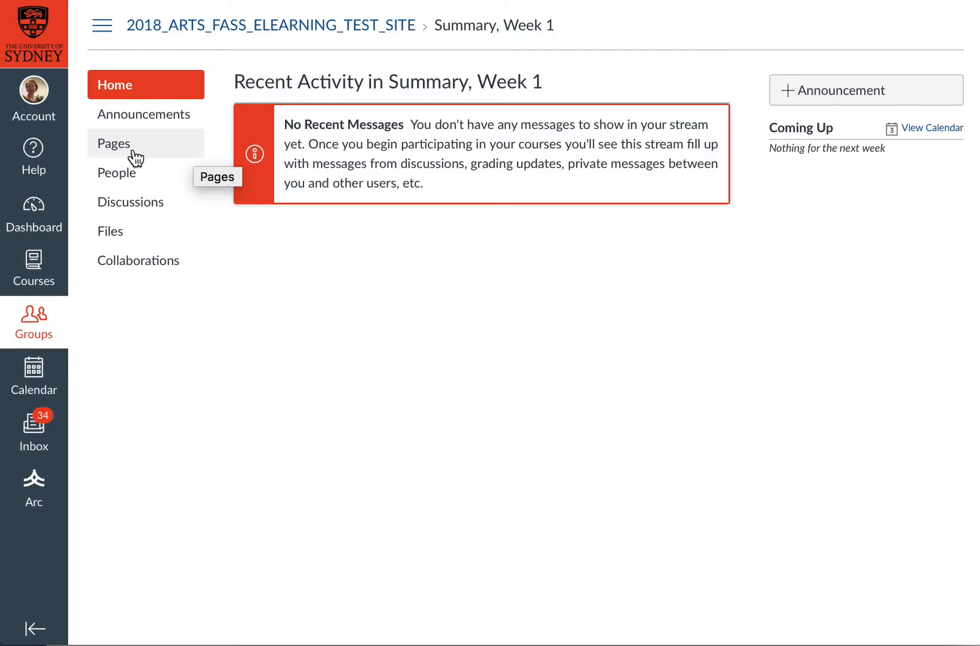
pyautogui.click(114, 142)
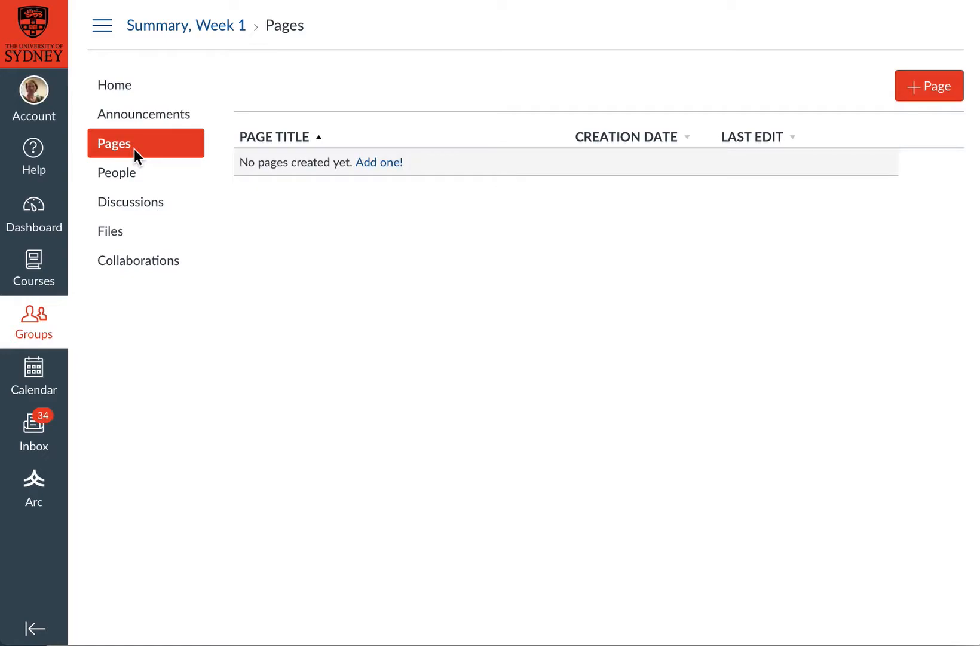
pyautogui.moveTo(652, 248)
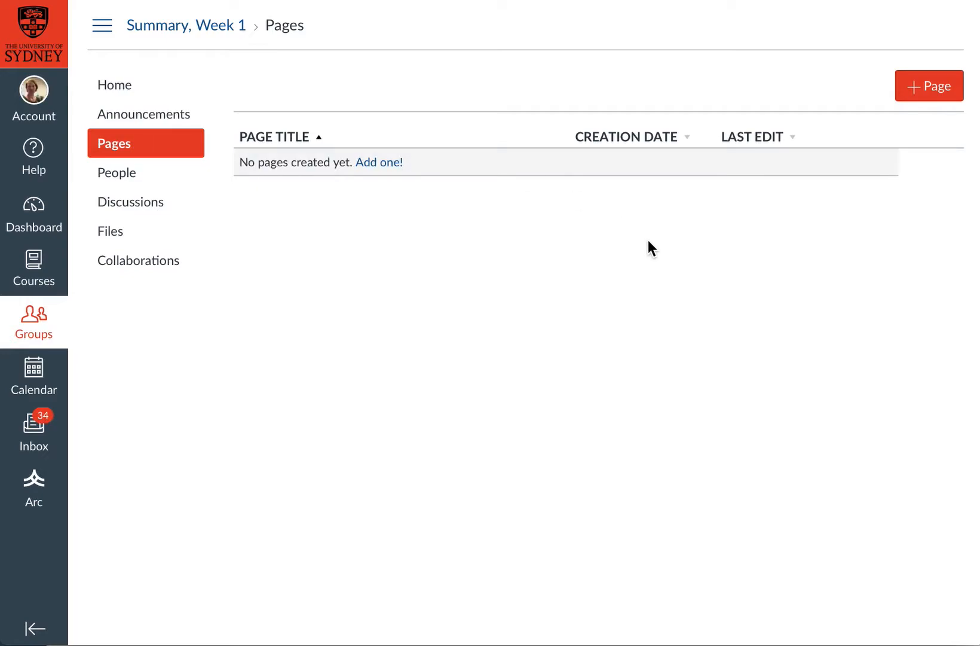
pyautogui.moveTo(574, 202)
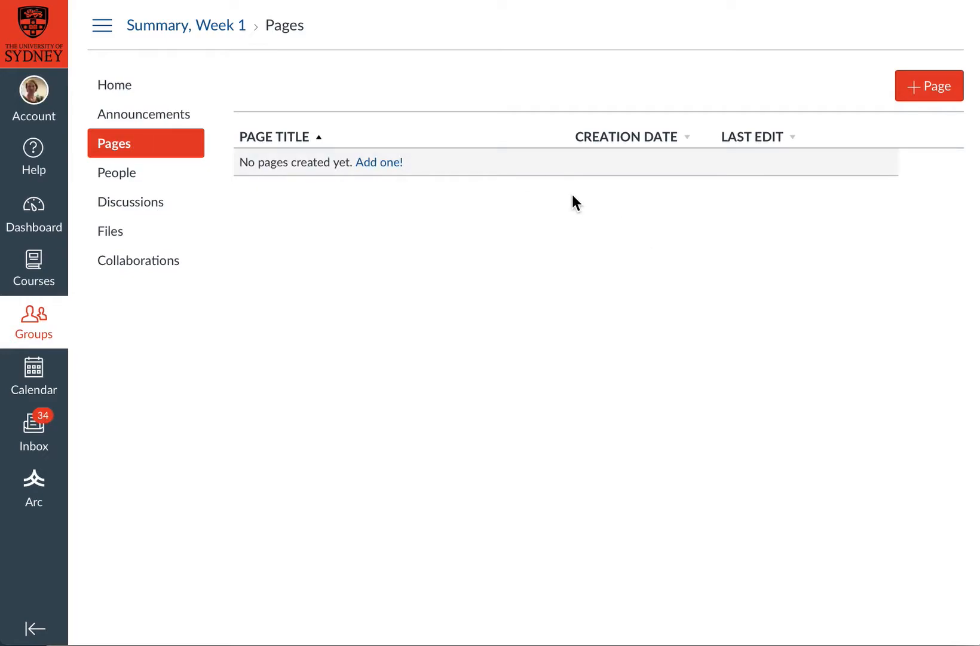
pyautogui.moveTo(778, 114)
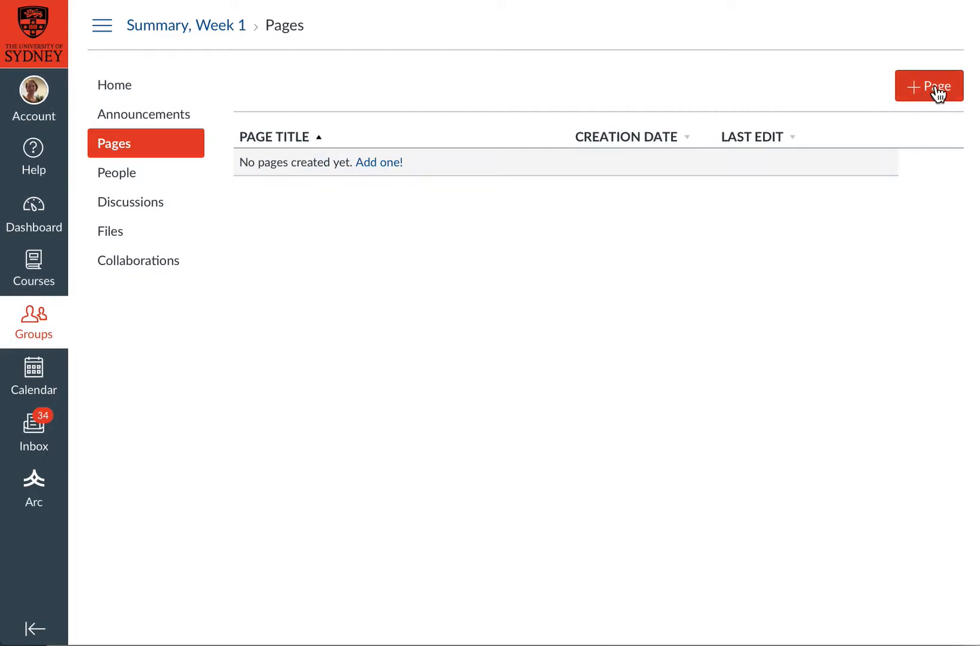
# Create page 'Draft summary - Week 1' with a Key points heading and four bullets, then save
pyautogui.click(928, 85)
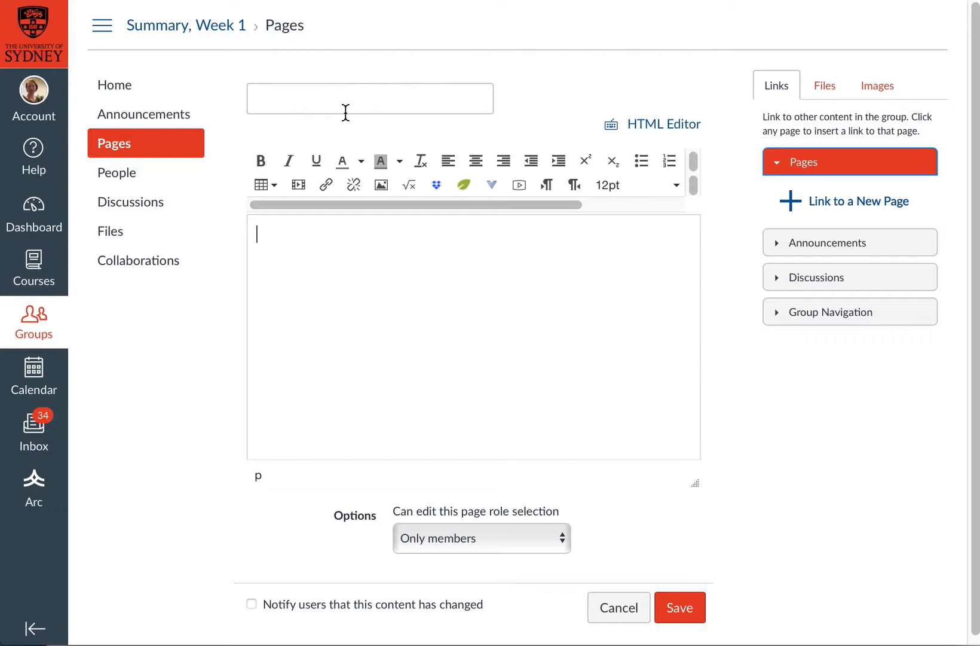
pyautogui.write('D')
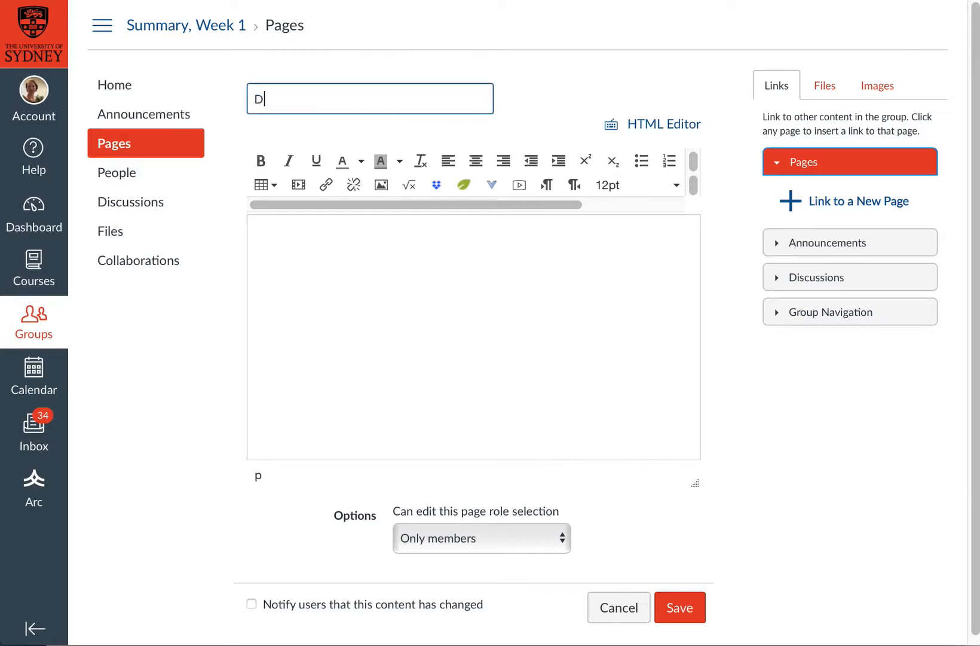
pyautogui.write('raft summary')
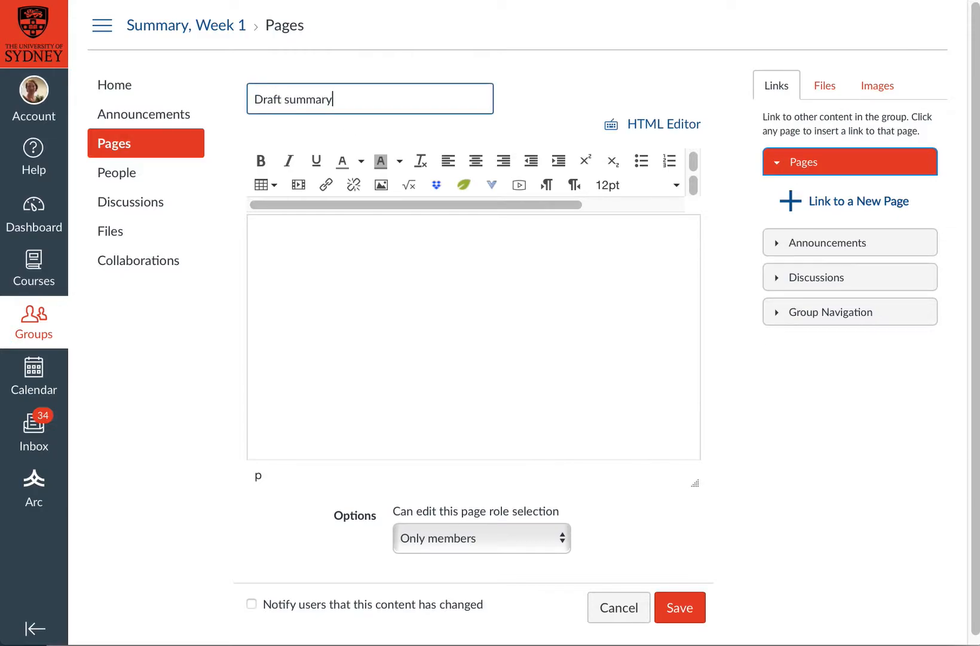
pyautogui.write('- Week 1')
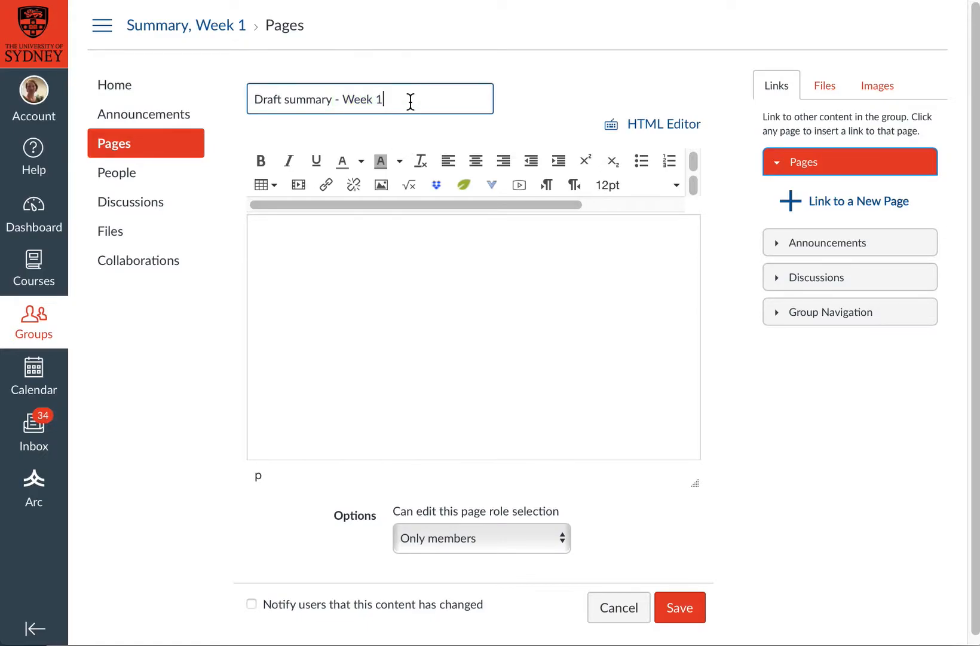
pyautogui.click(366, 340)
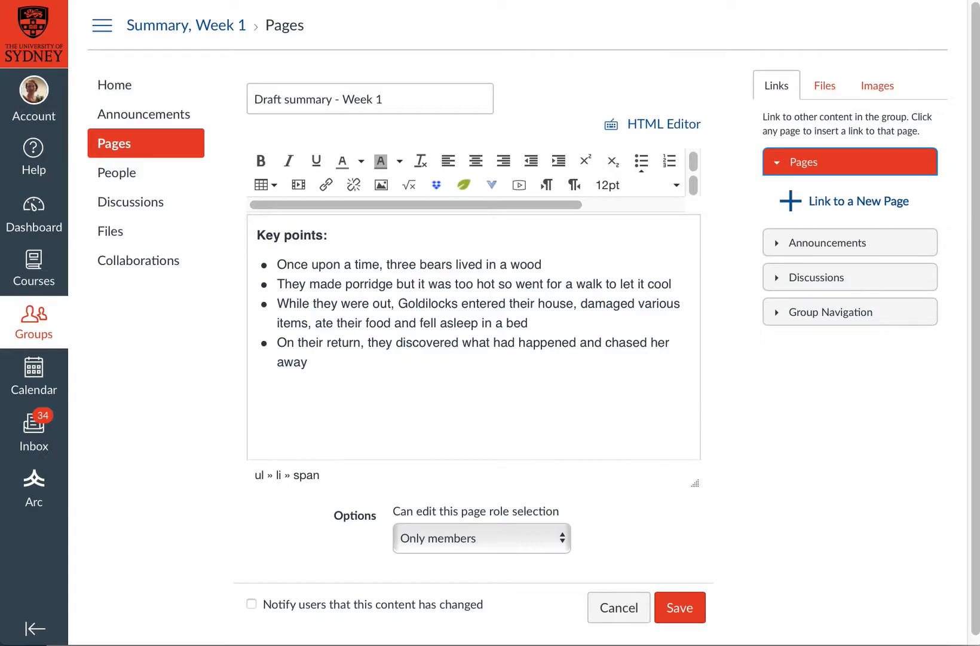
pyautogui.click(679, 607)
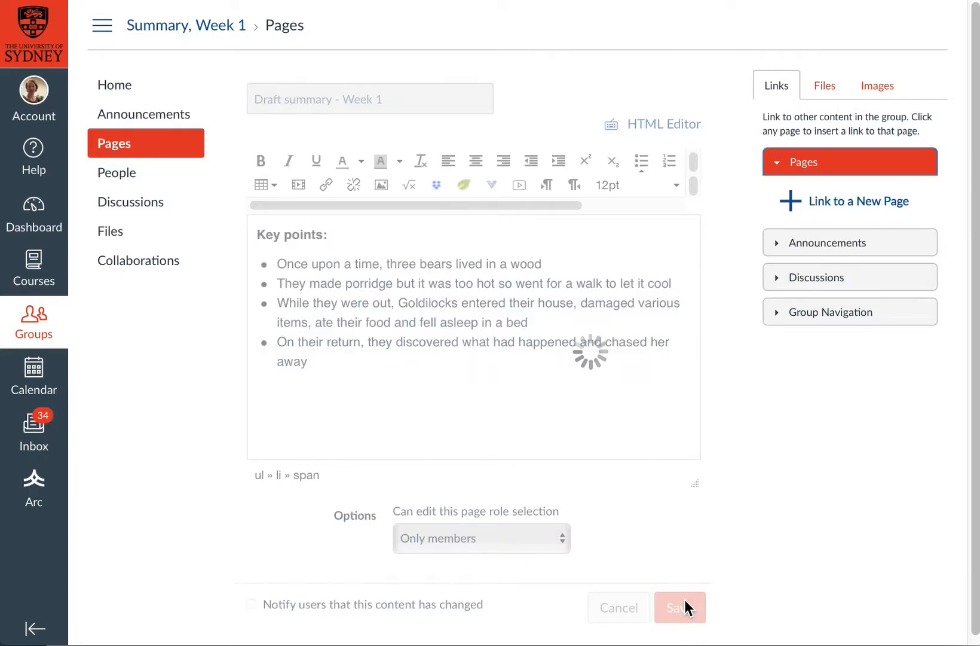
# Confirm 'Draft summary - Week 1' finishes saving and shows published with four bullets
pyautogui.click(679, 607)
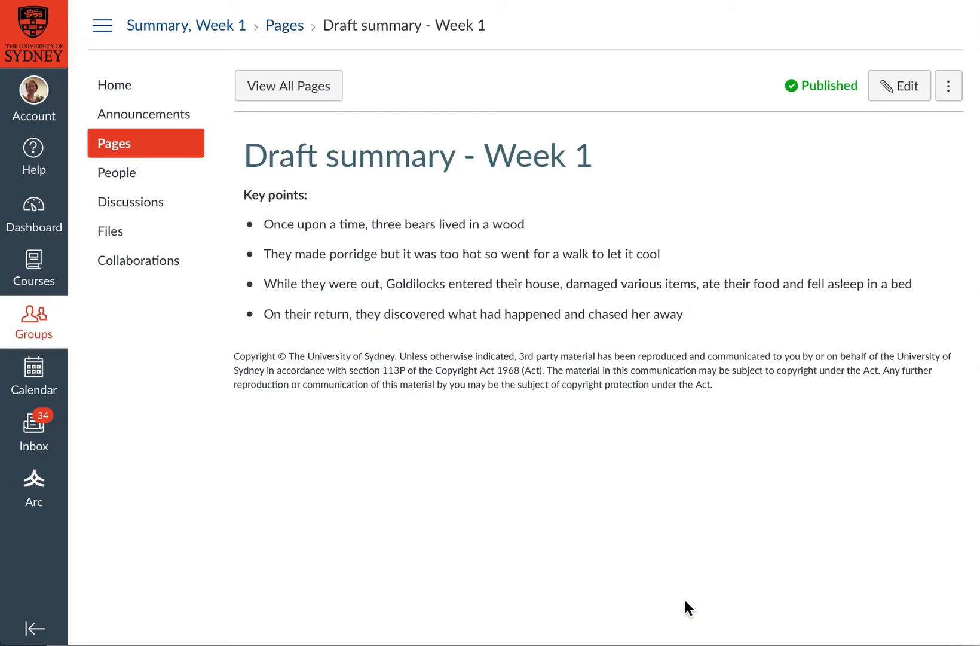
pyautogui.moveTo(853, 222)
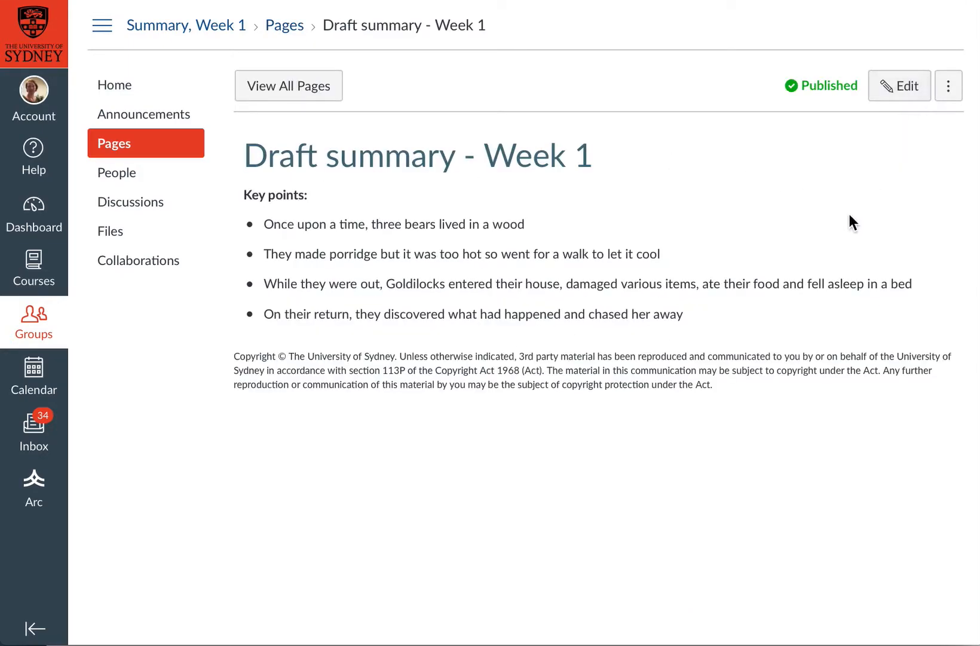
pyautogui.moveTo(636, 288)
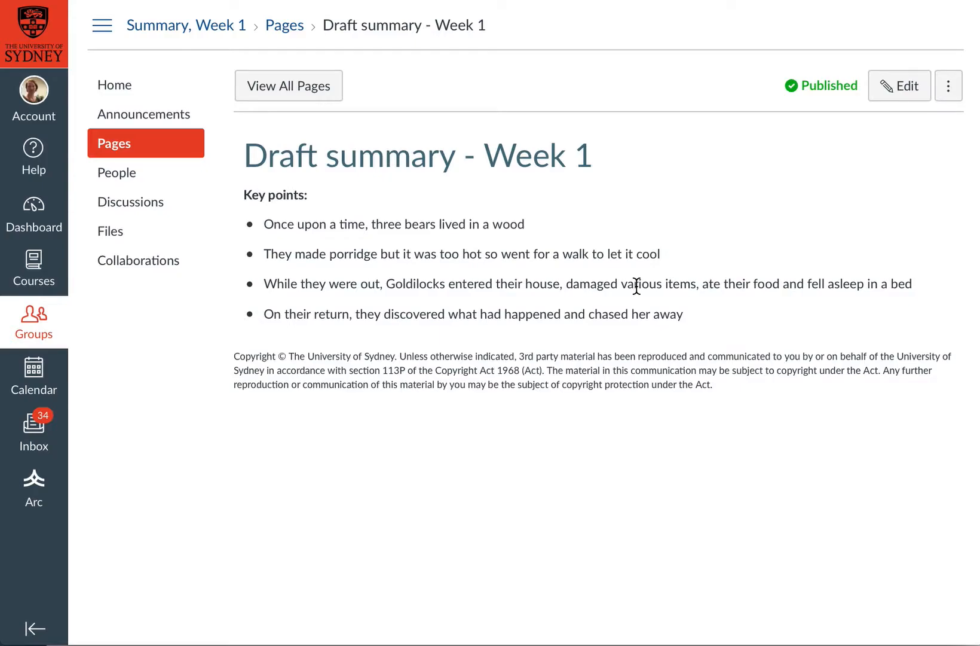
pyautogui.moveTo(650, 276)
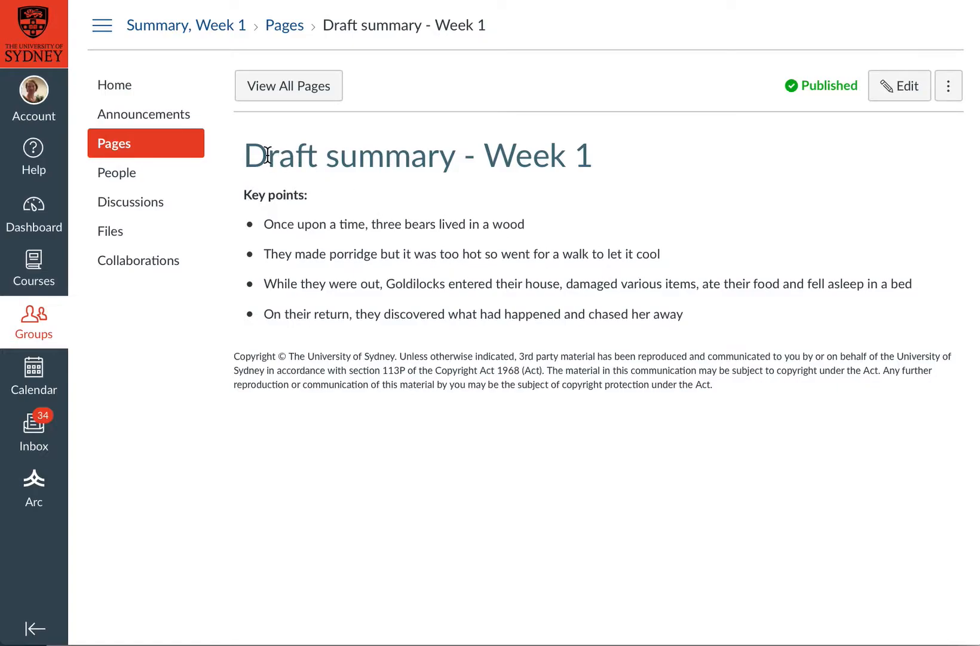
pyautogui.moveTo(185, 68)
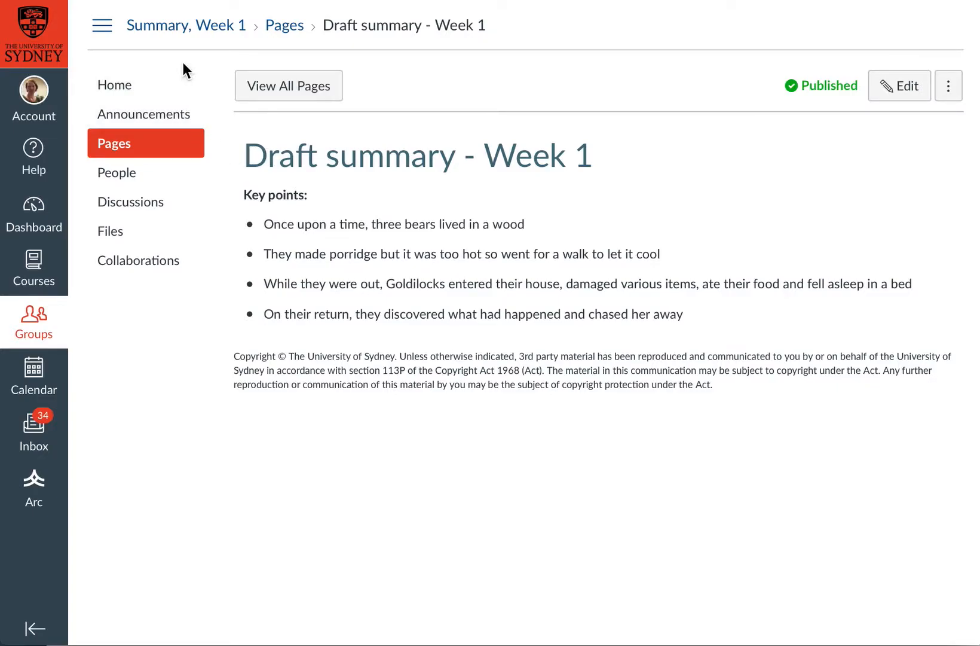
pyautogui.moveTo(186, 25)
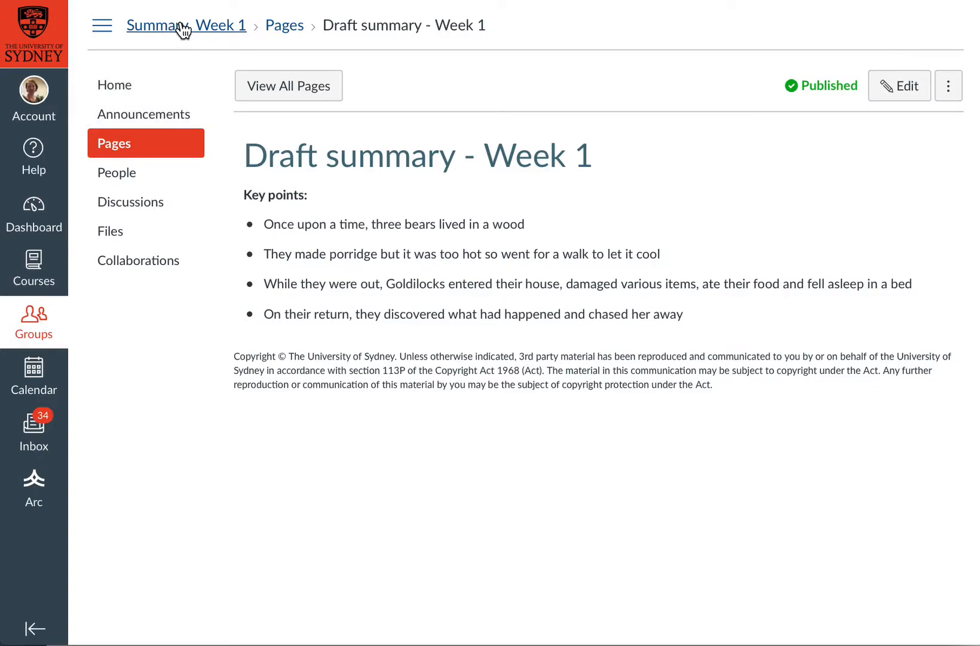
# Use the breadcrumbs to reach the 2018_ARTS_FASS_ELEARNING_TEST_SITE course home via the group
pyautogui.click(186, 25)
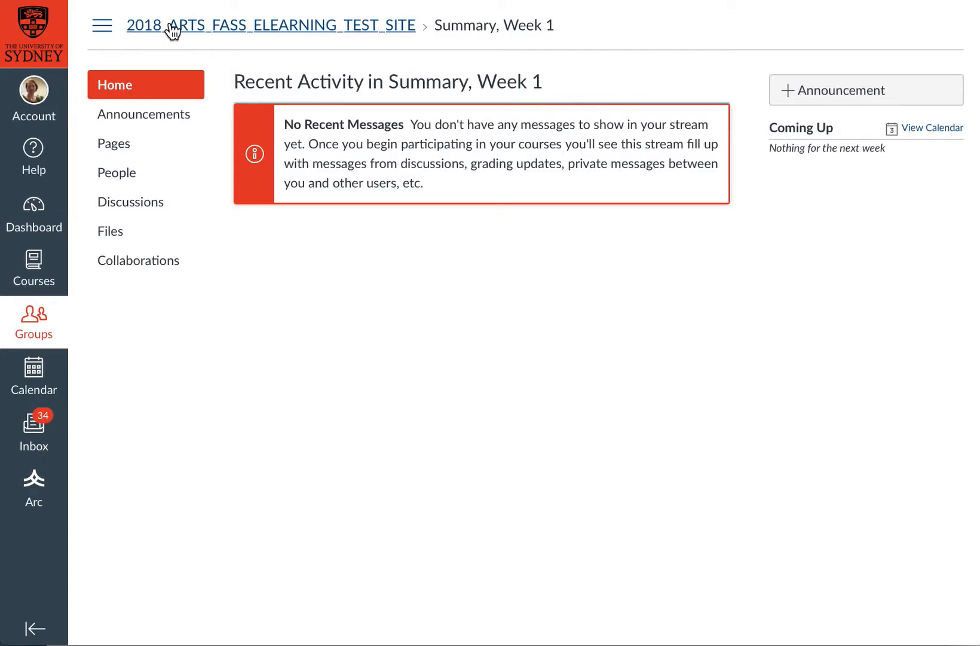
pyautogui.moveTo(221, 30)
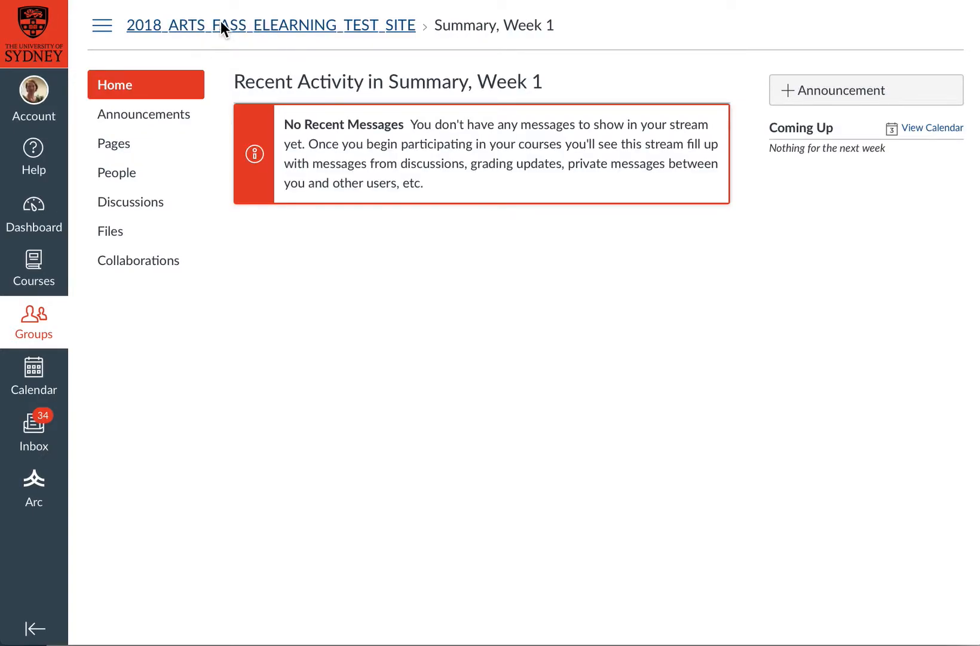
pyautogui.click(270, 25)
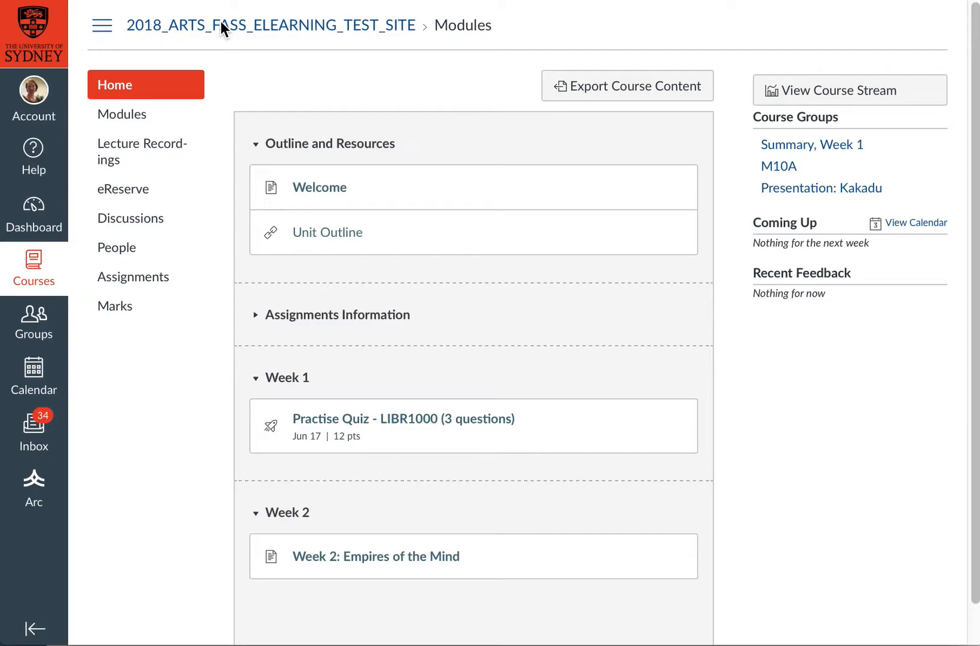
pyautogui.moveTo(117, 247)
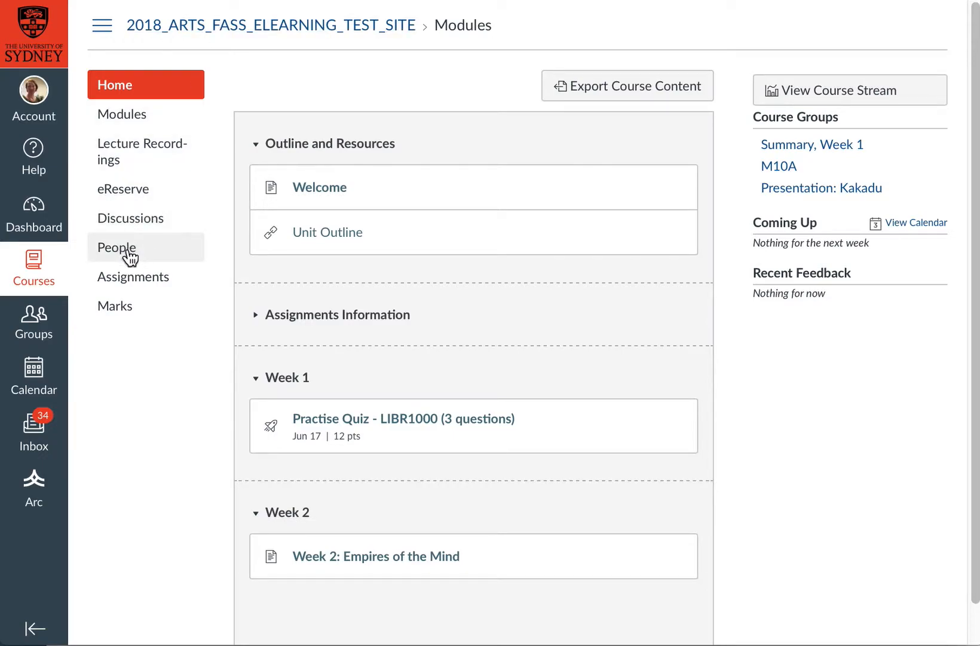
pyautogui.moveTo(778, 166)
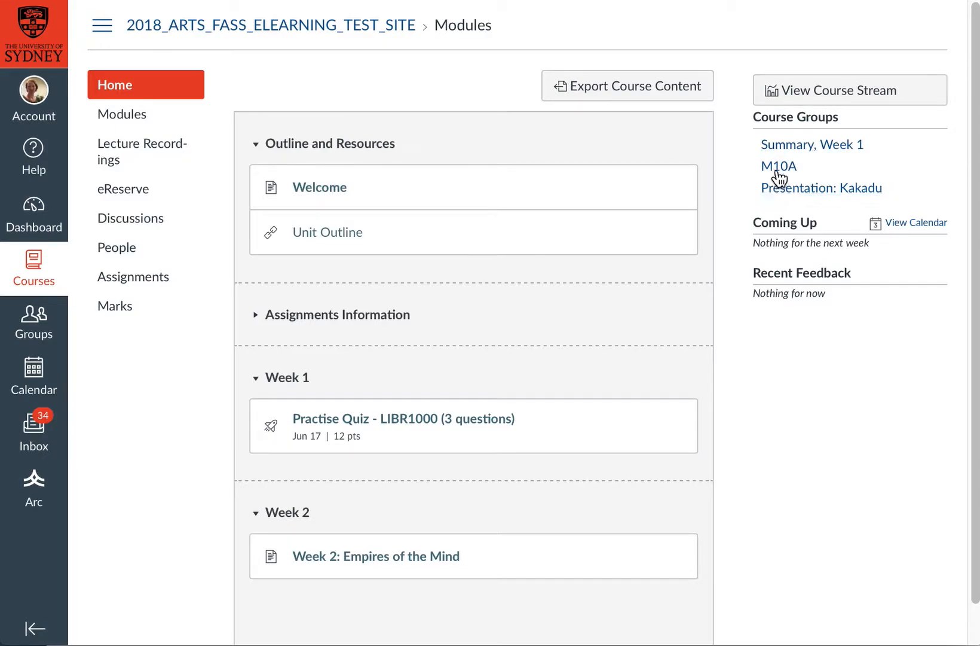
pyautogui.moveTo(813, 145)
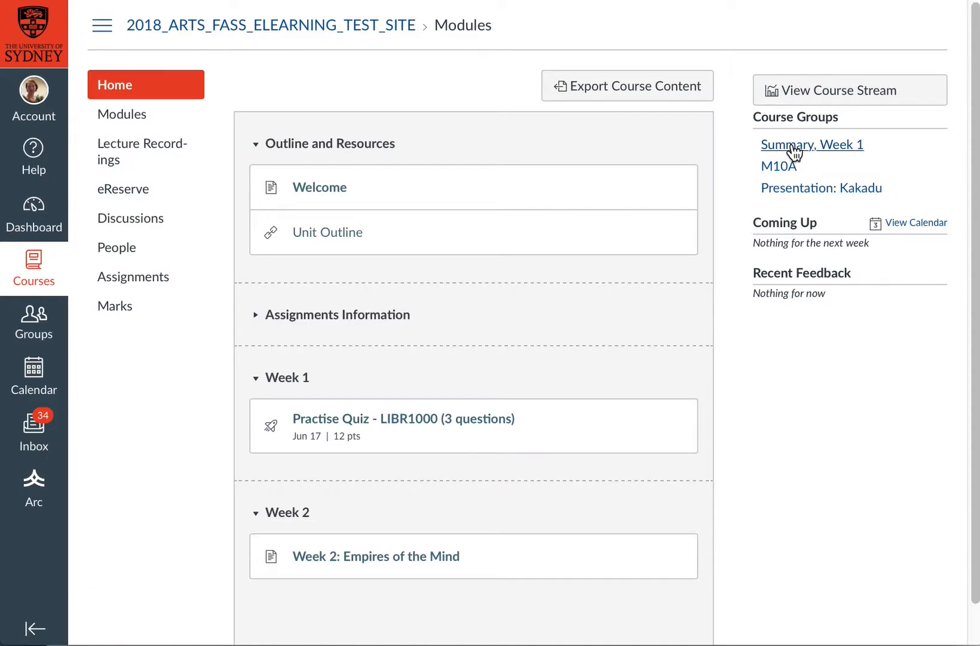